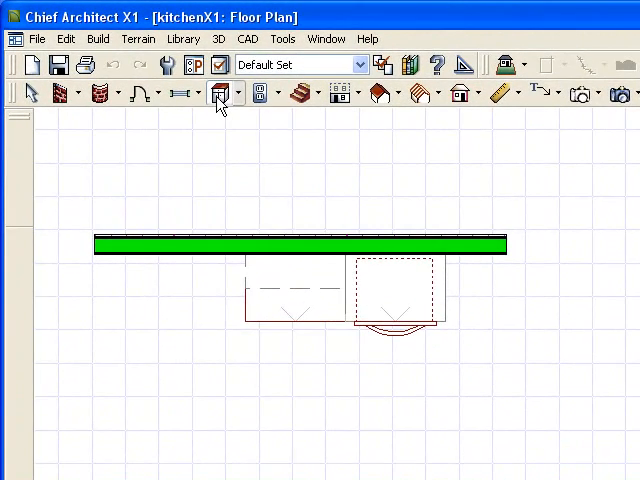
Place a 24-inch base cabinet from defaults; the Corner special is rejected for being too narrow
click(219, 92)
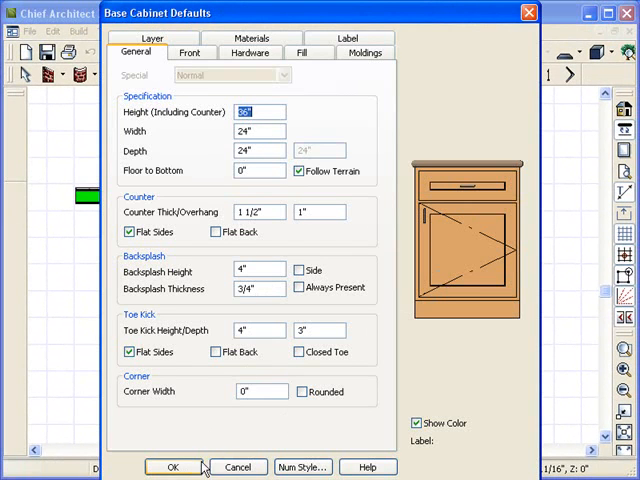
click(172, 467)
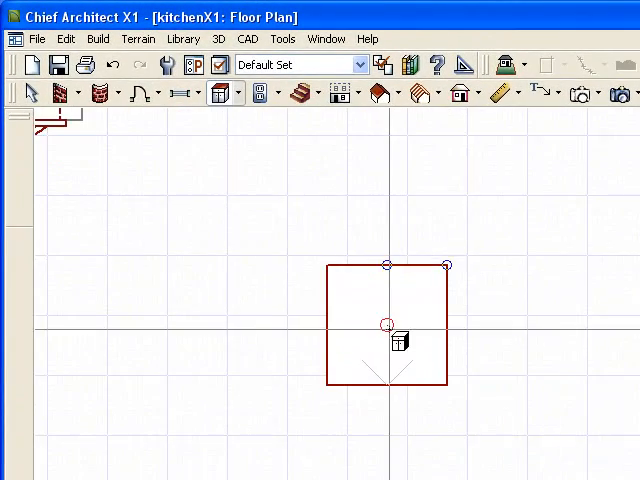
double_click(398, 340)
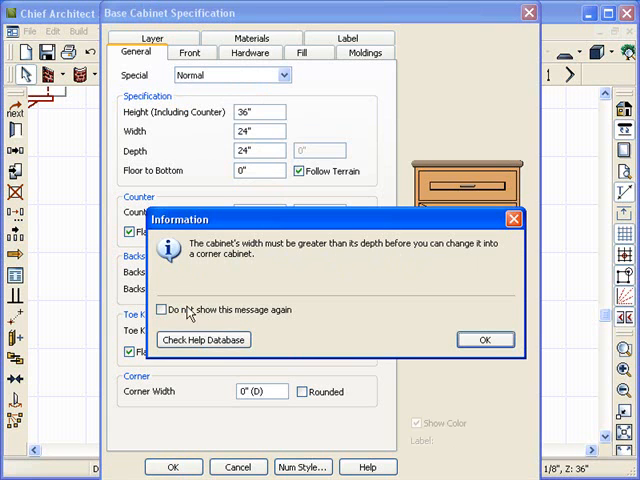
click(484, 339)
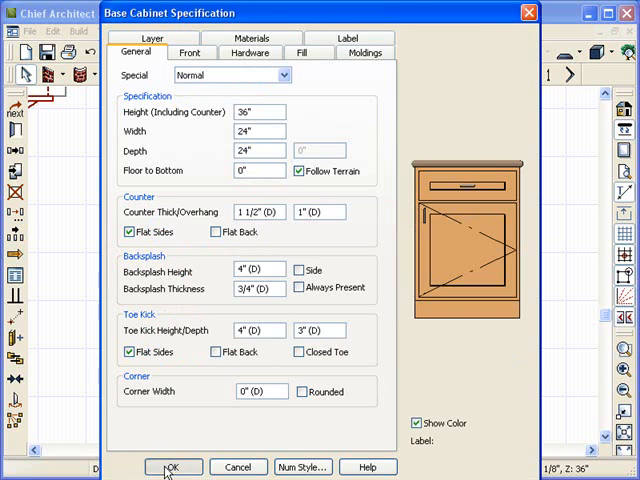
Widen the cabinet in the wall corner so it becomes an angled corner cabinet
click(172, 467)
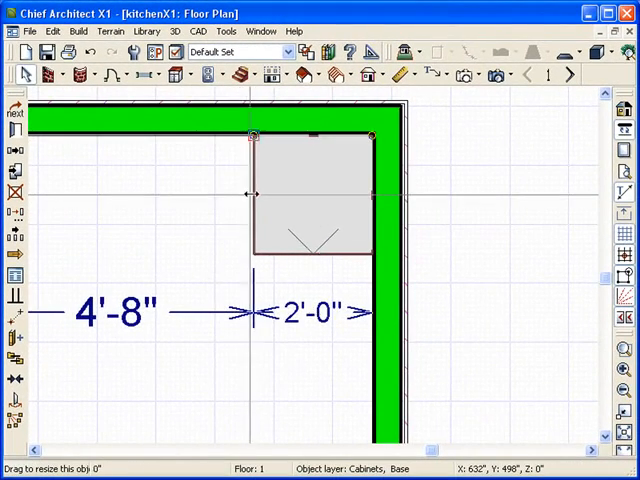
drag(255, 194, 195, 194)
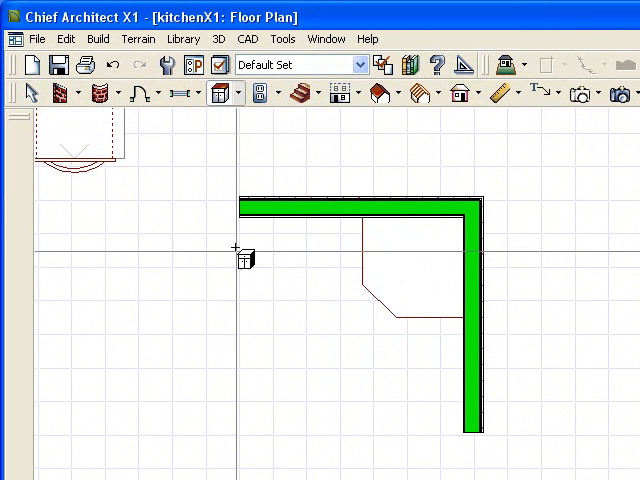
Make the base cabinet a Right End Cabinet
double_click(245, 258)
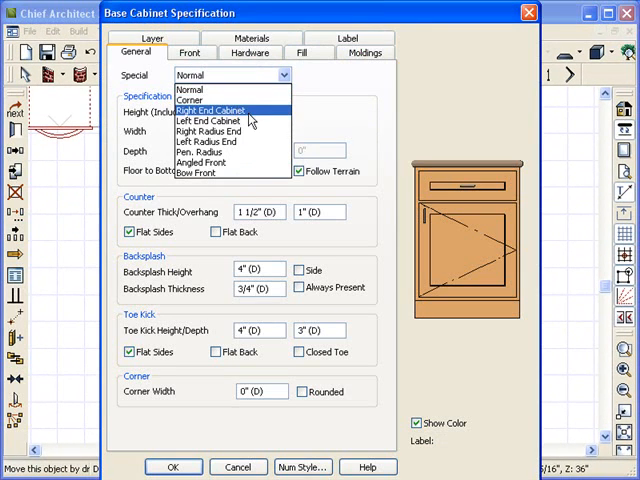
click(210, 110)
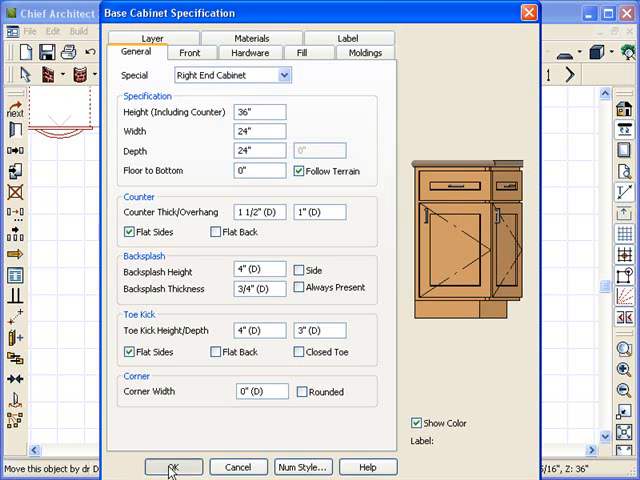
click(172, 467)
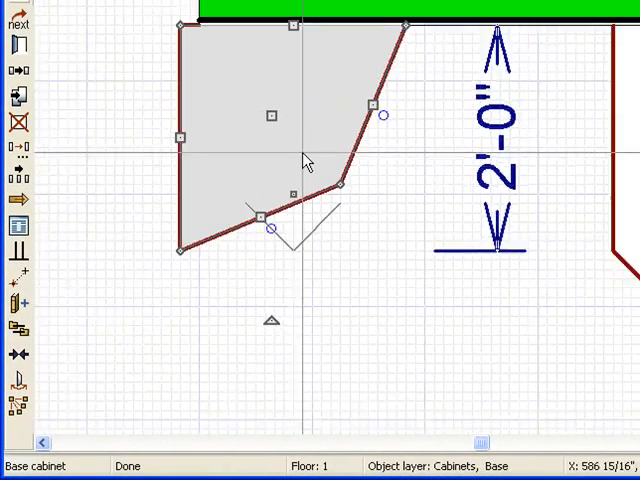
Change the end cabinet's second front item from a double door to a right door
double_click(280, 115)
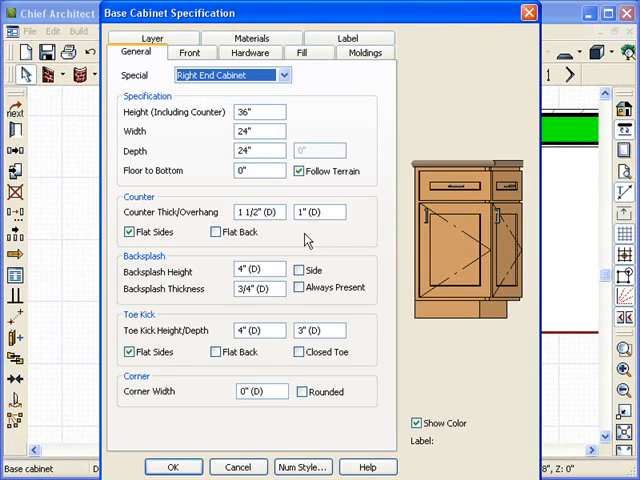
click(189, 52)
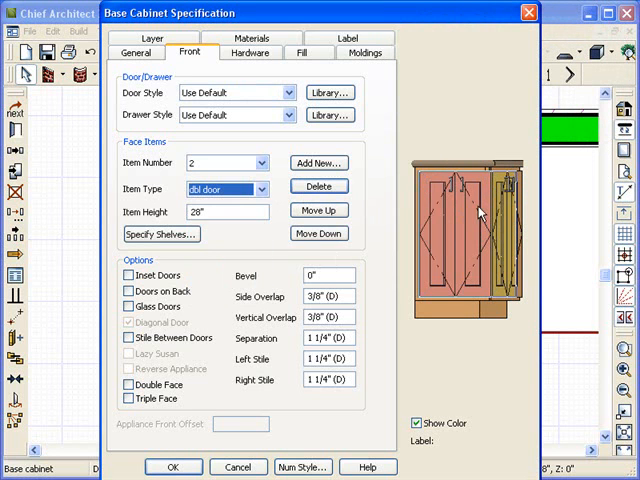
click(271, 189)
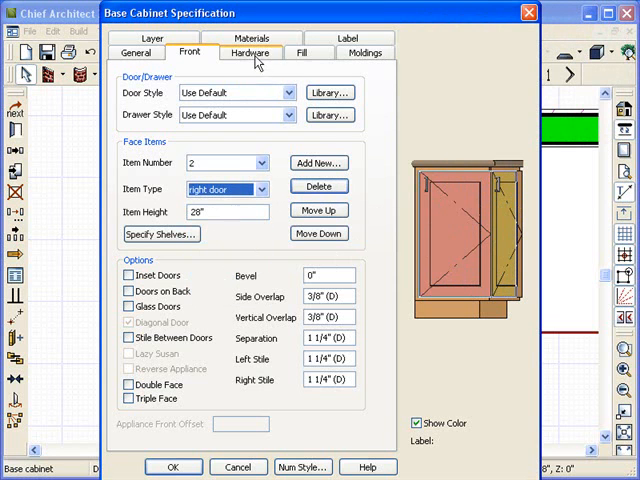
click(251, 52)
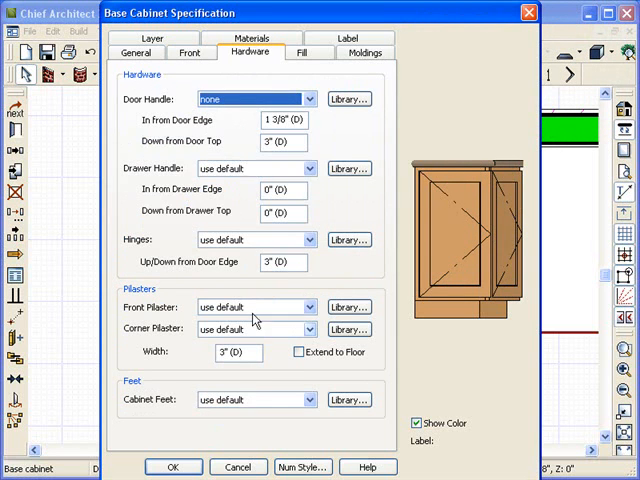
click(173, 467)
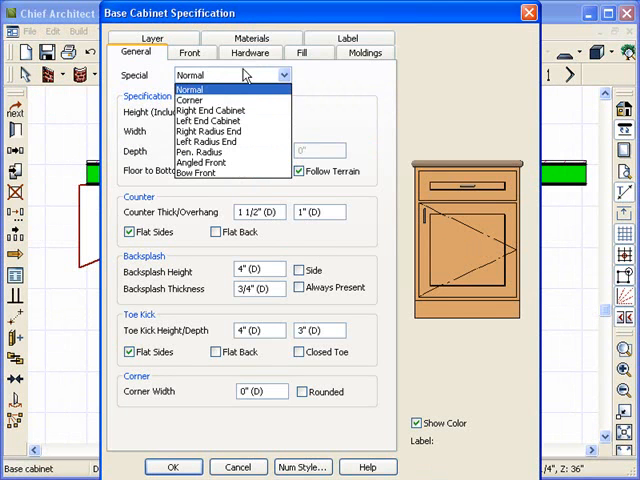
Make the wall cabinet a Right Radius End and remove its drawer
click(208, 120)
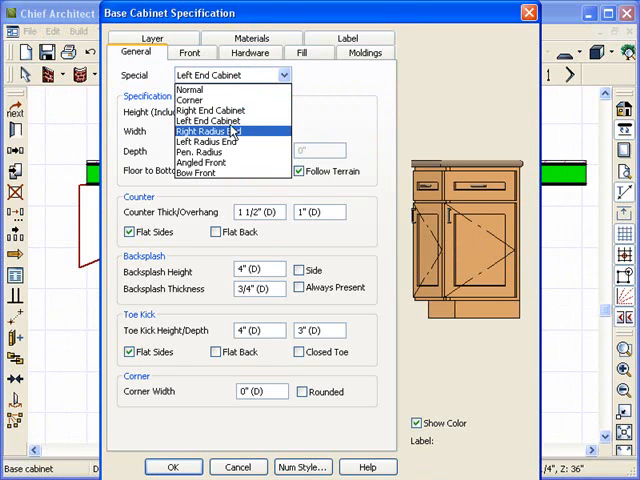
click(205, 130)
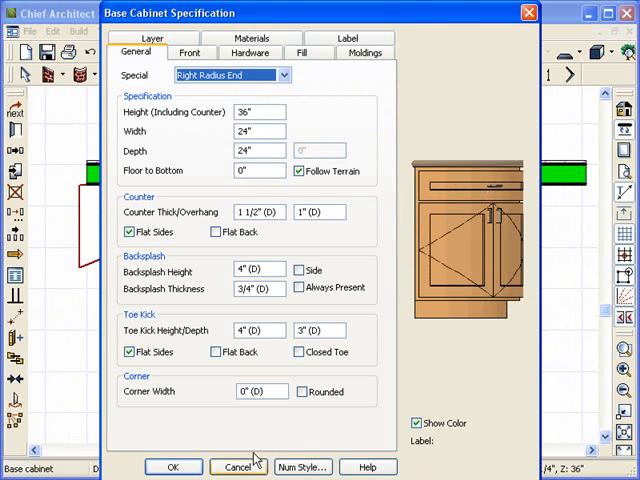
click(173, 467)
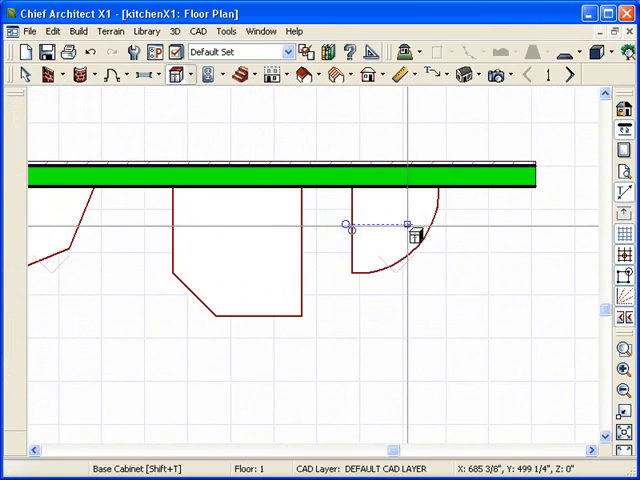
double_click(415, 233)
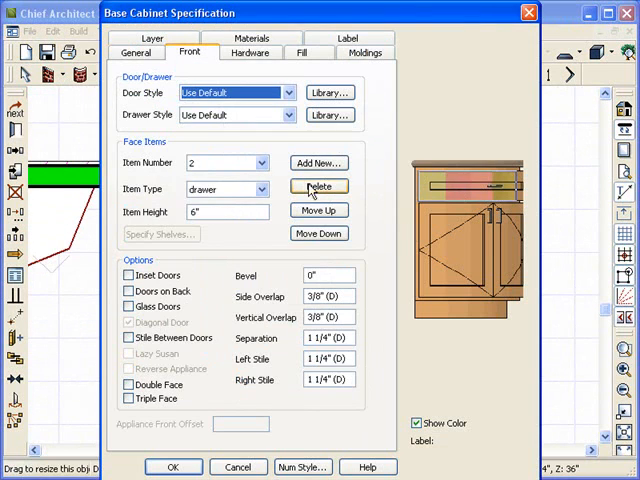
click(173, 467)
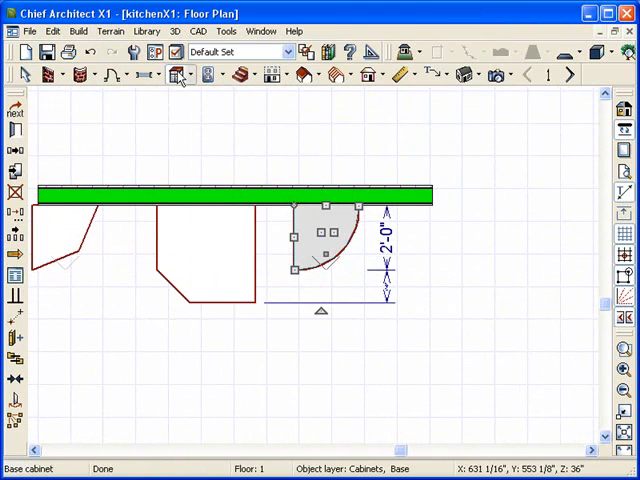
Turn the cabinet below into a free-standing peninsula radius base cabinet
double_click(320, 240)
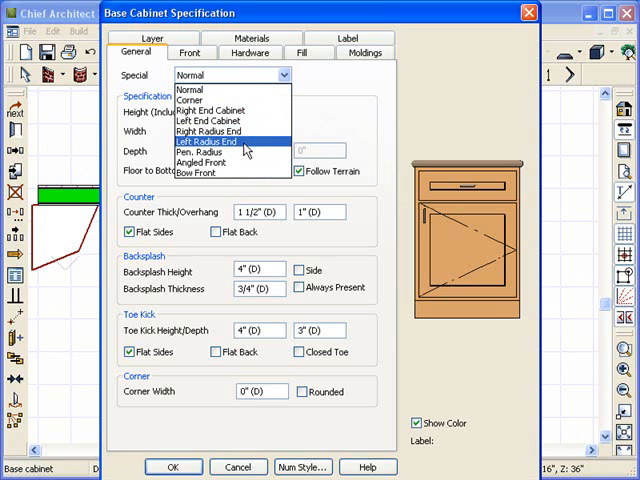
click(205, 151)
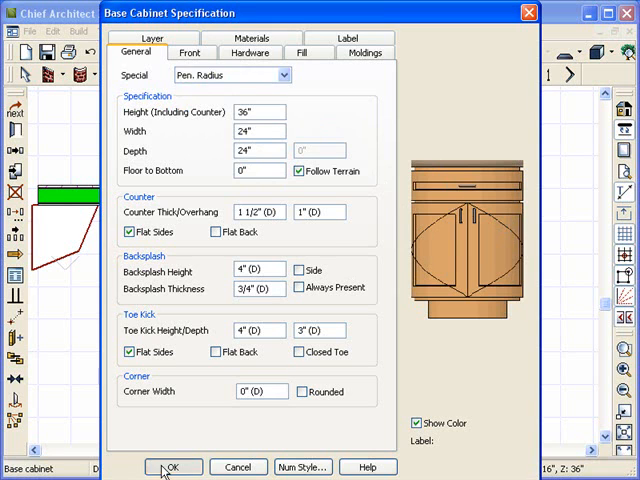
click(173, 467)
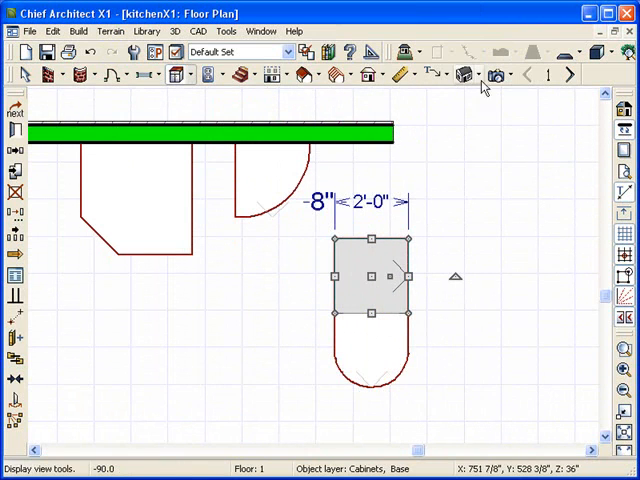
click(481, 74)
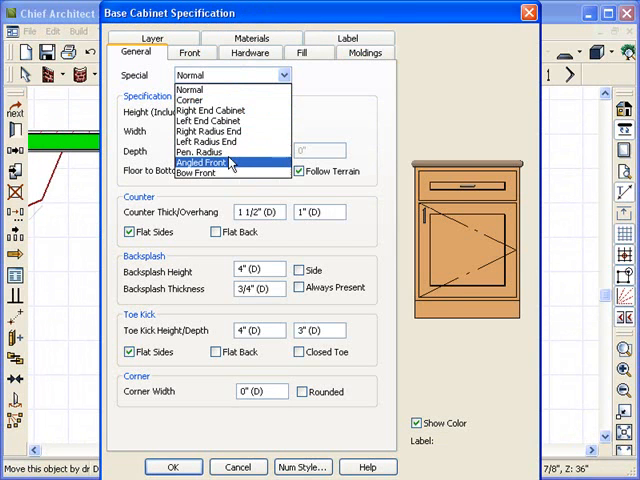
Make the cabinet Angled Front with a 6-inch right depth and no drawer
click(200, 162)
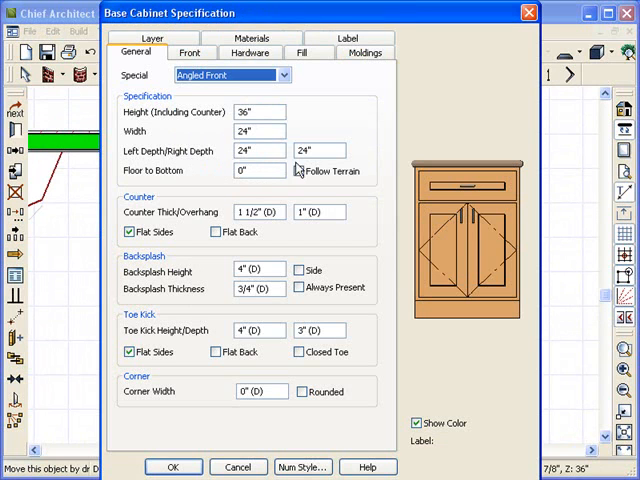
click(297, 170)
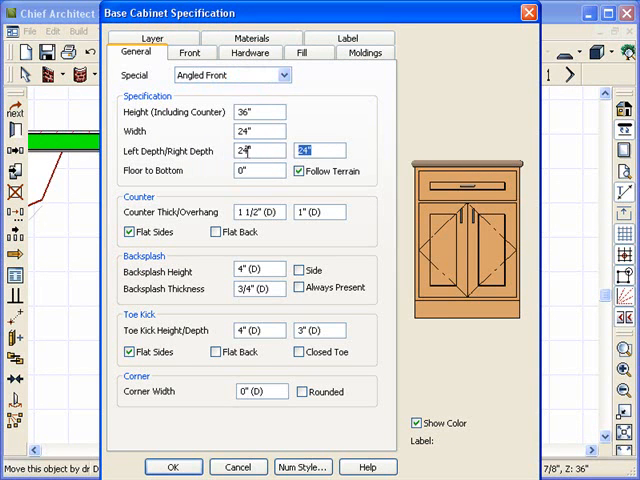
text(6")
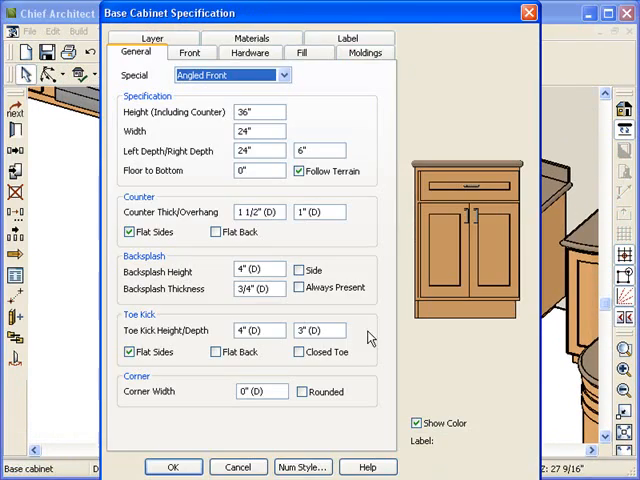
click(190, 52)
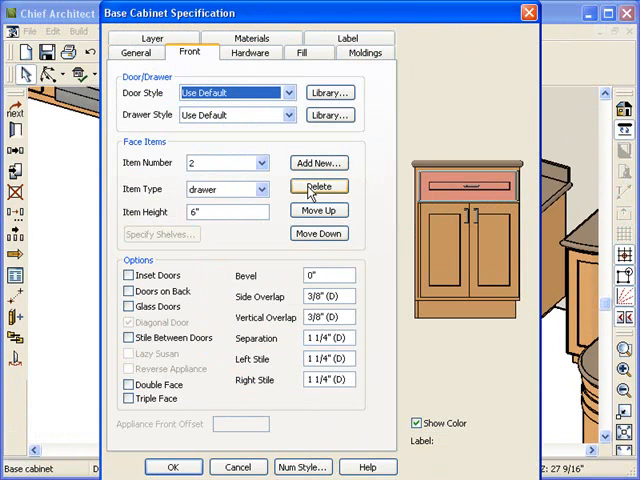
click(318, 187)
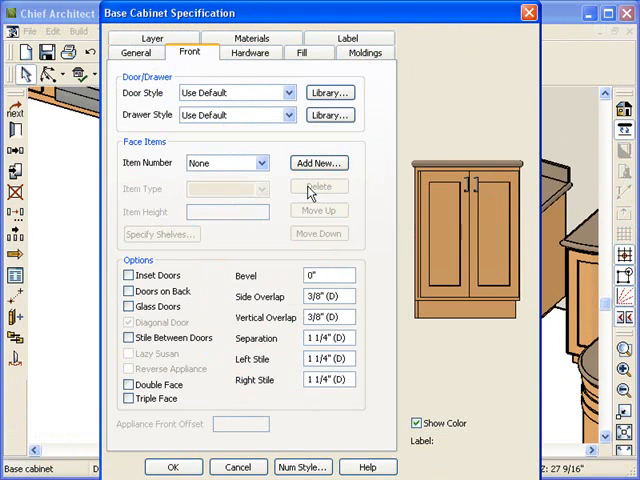
click(173, 467)
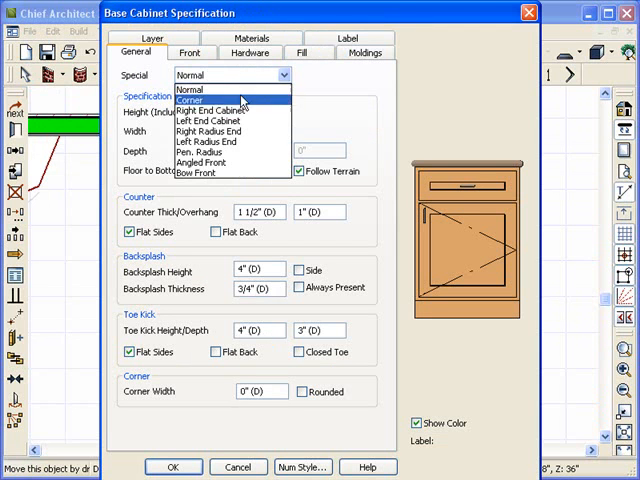
mouse_move(197, 173)
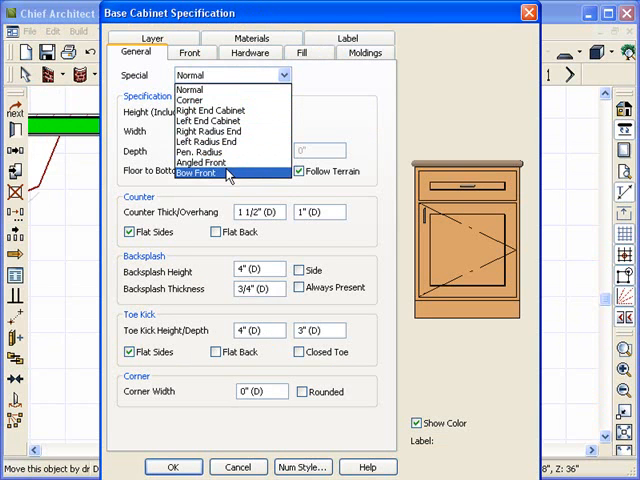
Make the cabinet Bow Front with a 6-inch bow depth
click(197, 173)
text(6)
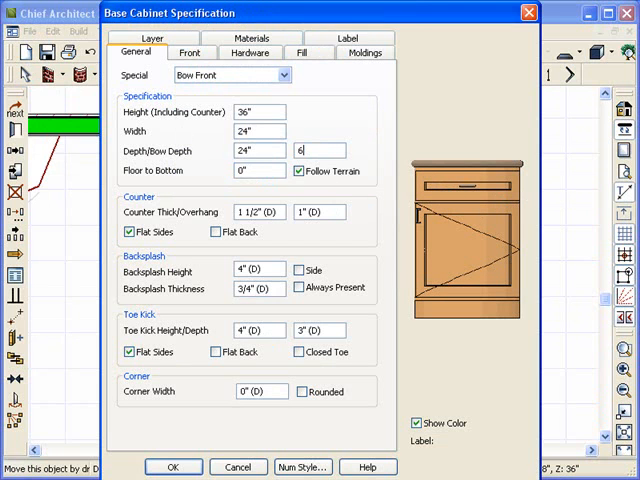
click(173, 467)
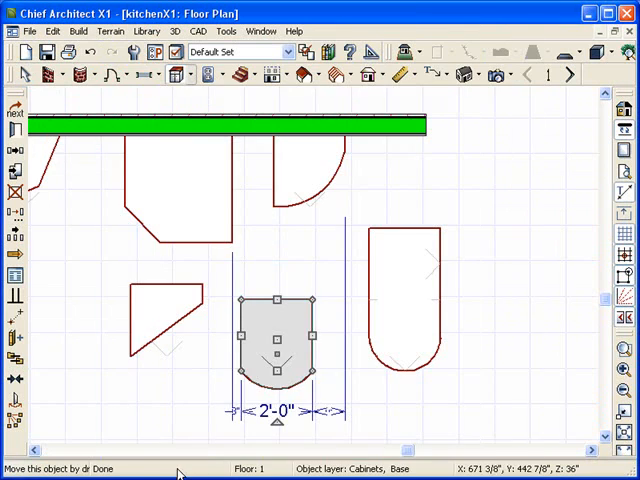